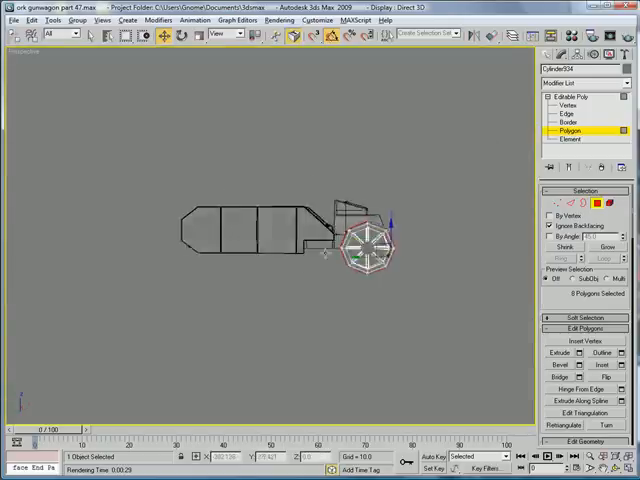
Step: Select the tire faces and spoke edges and add edge loops running along the spokes
{"action": "left_click", "coordinate": [564, 116]}
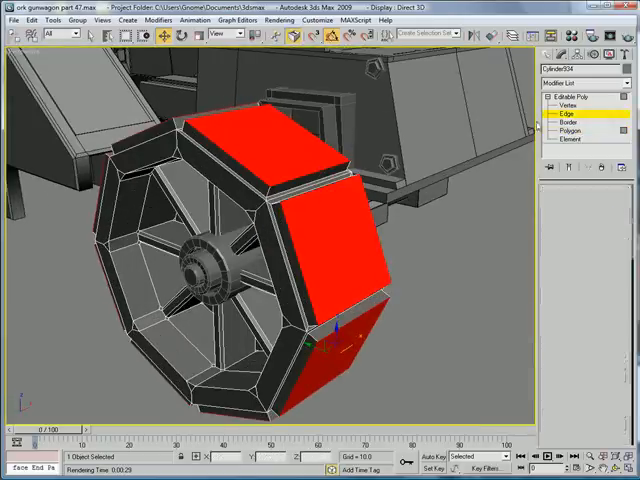
{"action": "left_click", "coordinate": [566, 106]}
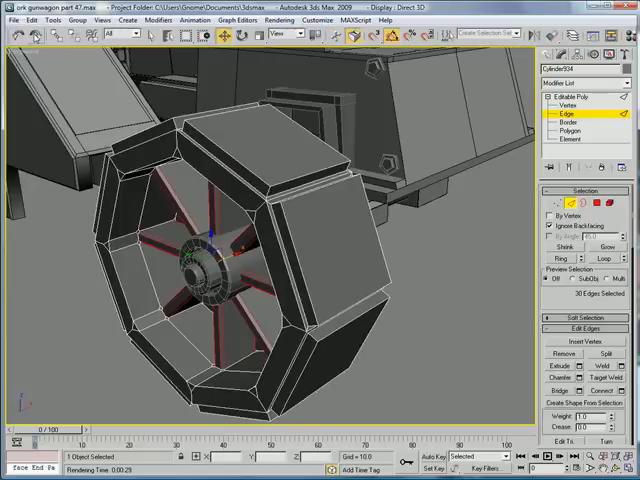
{"action": "left_click", "coordinate": [568, 132]}
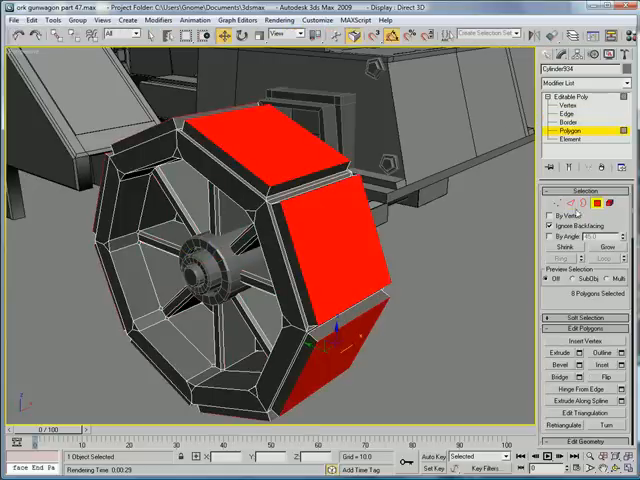
{"action": "left_click", "coordinate": [568, 118]}
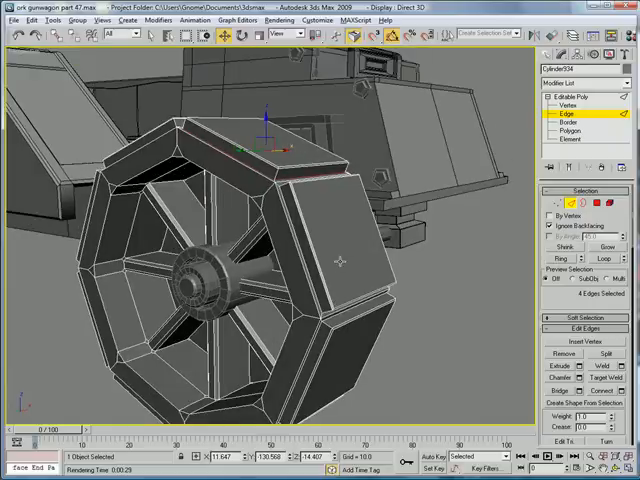
{"action": "left_click", "coordinate": [404, 300]}
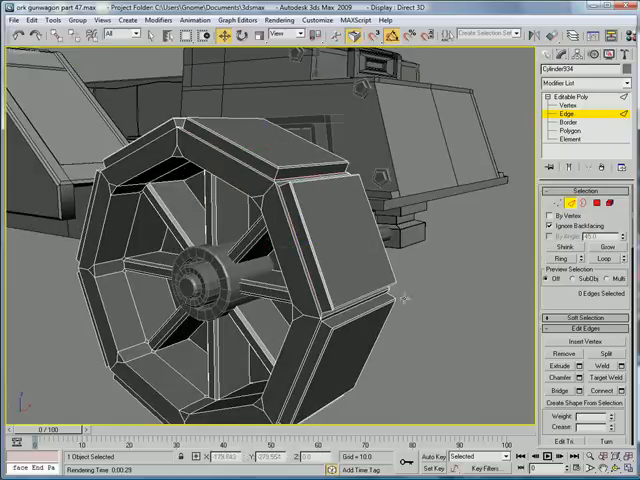
{"action": "left_click", "coordinate": [296, 250]}
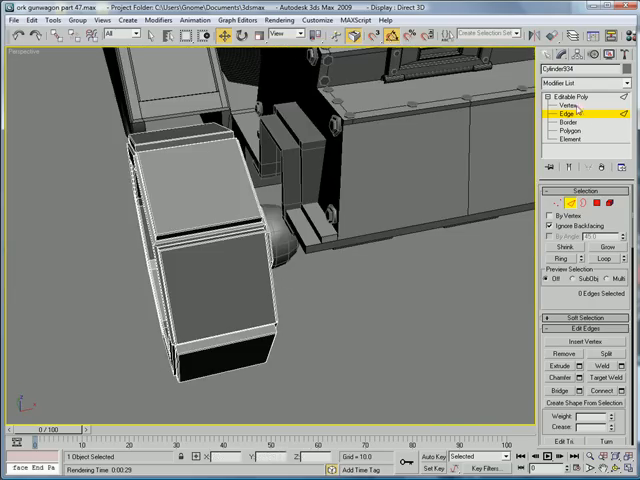
{"action": "left_click", "coordinate": [568, 106]}
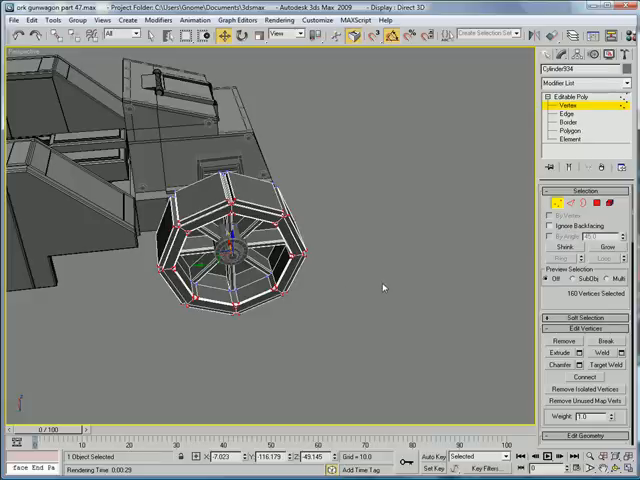
{"action": "mouse_move", "coordinate": [392, 284]}
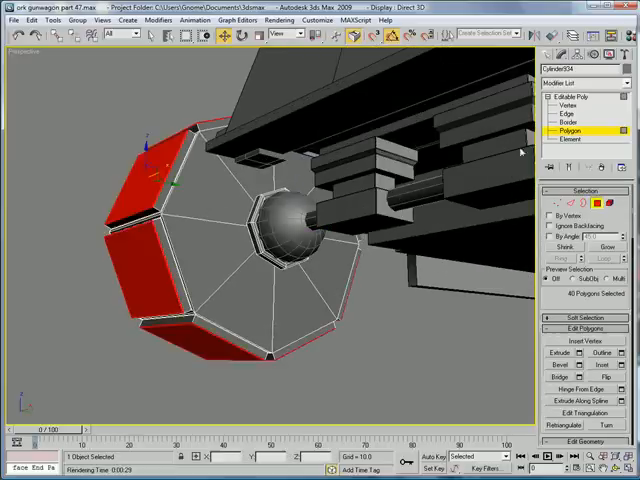
Step: Select the tire's hub-side face polygons and inset them into an inner ring
{"action": "left_click", "coordinate": [572, 114]}
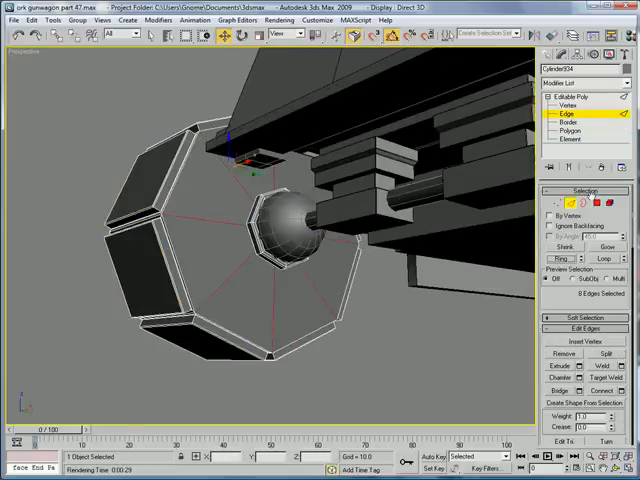
{"action": "left_click", "coordinate": [570, 132]}
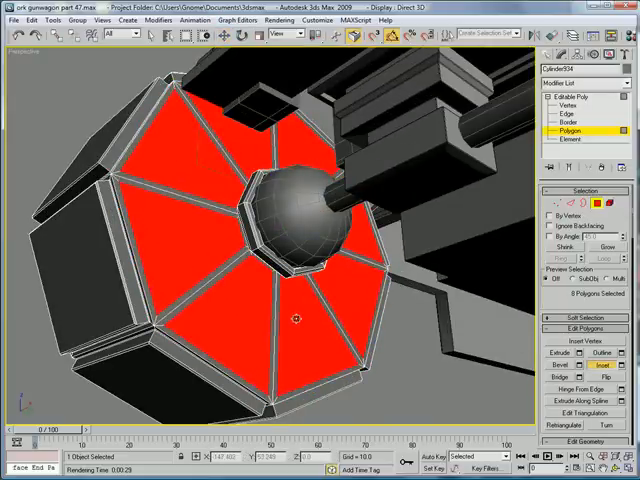
{"action": "left_click", "coordinate": [614, 364]}
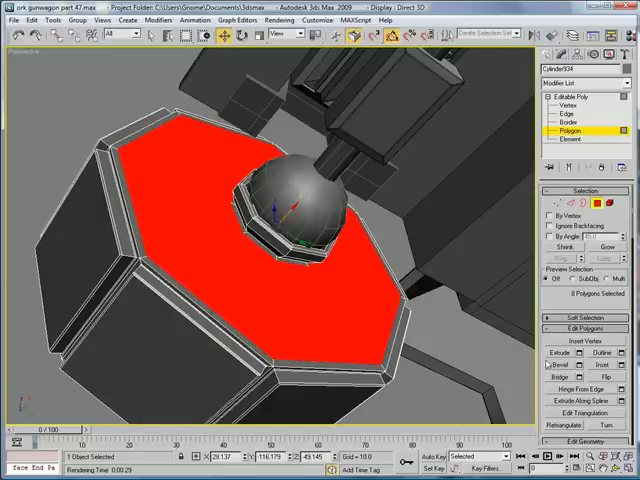
{"action": "left_click", "coordinate": [566, 380]}
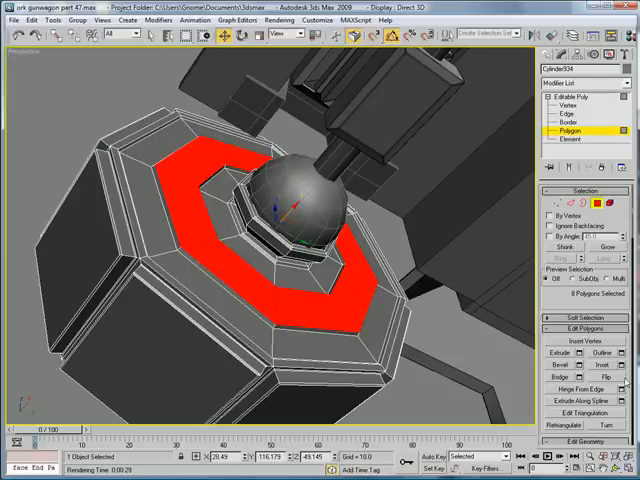
{"action": "left_click", "coordinate": [600, 364]}
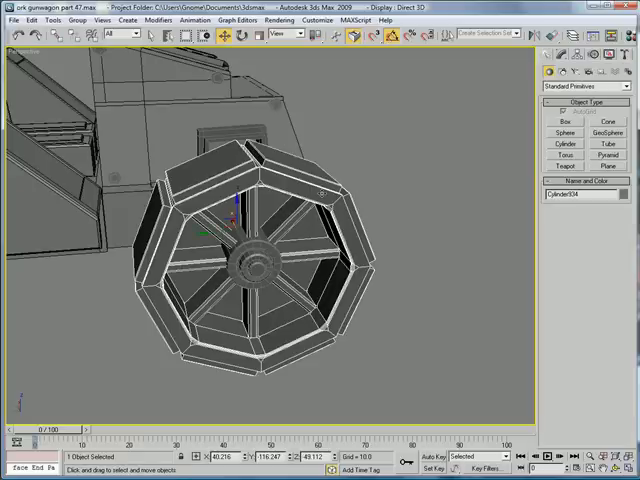
Step: Create a small Cylinder primitive positioned on the wheel panel as a bolt
{"action": "left_click", "coordinate": [560, 144]}
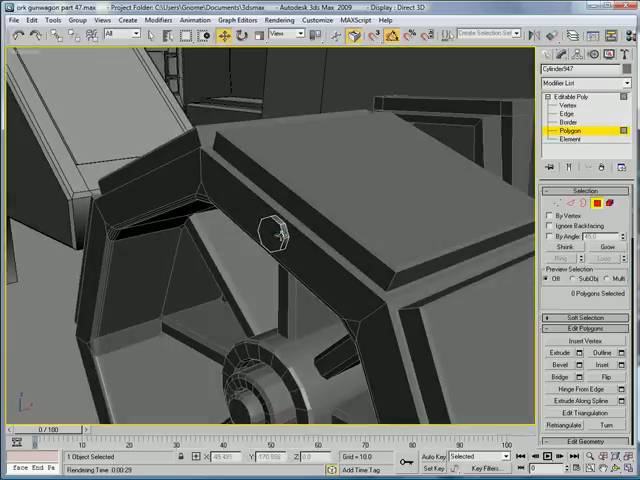
{"action": "left_click", "coordinate": [568, 114]}
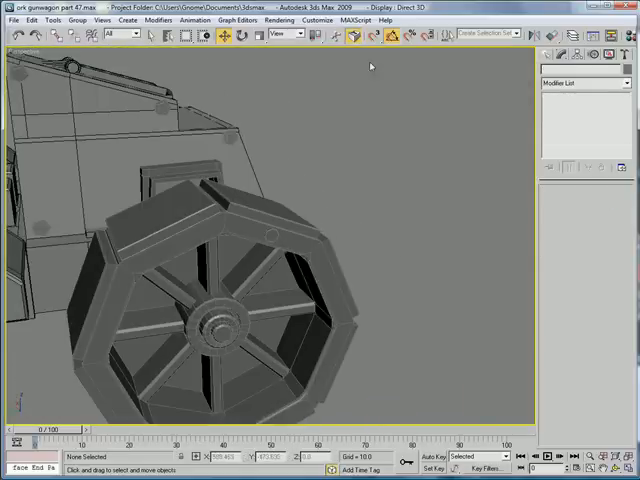
Step: Run the Paint Objects script and set the bolt cylinder as its source object
{"action": "left_click", "coordinate": [360, 20]}
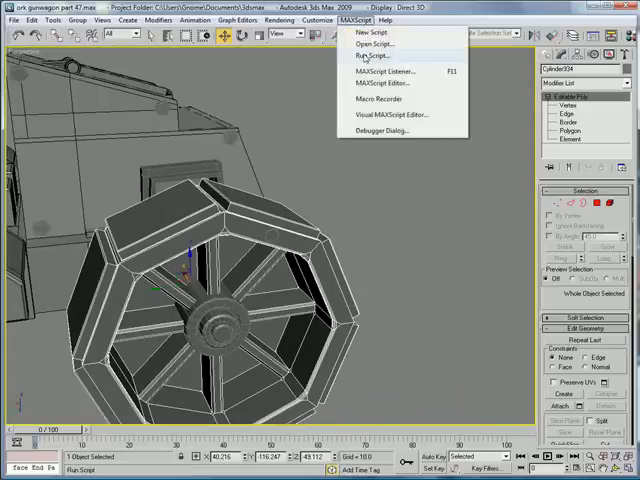
{"action": "left_click", "coordinate": [368, 54]}
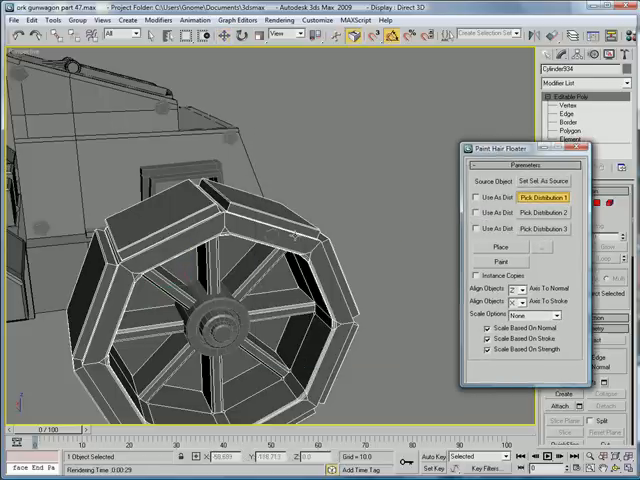
{"action": "left_click", "coordinate": [572, 148]}
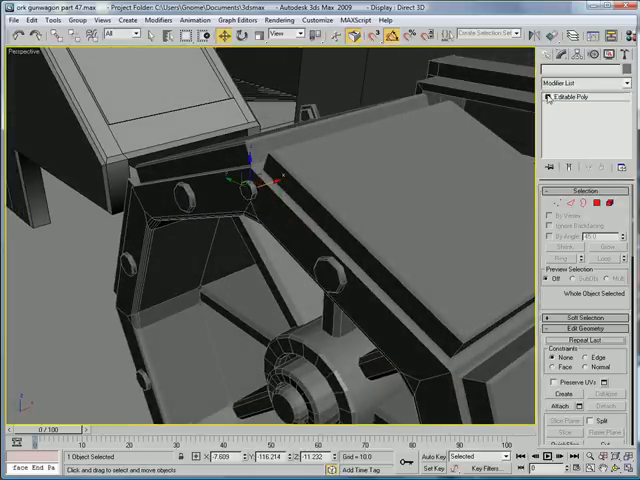
Step: Chamfer the bolt cylinder's edges through the Chamfer settings and confirm
{"action": "left_click", "coordinate": [556, 132]}
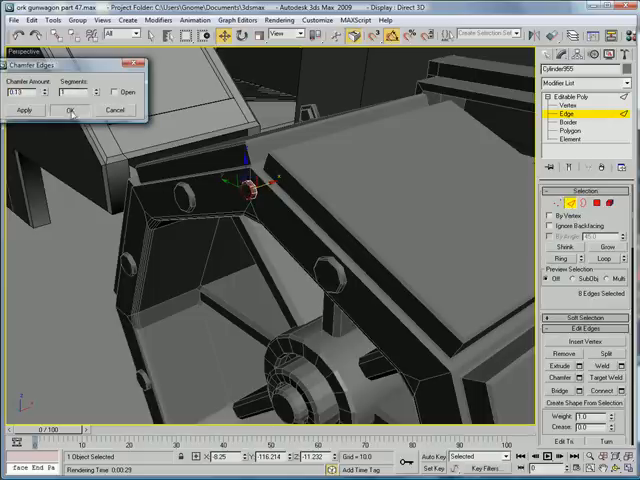
{"action": "left_click", "coordinate": [68, 110]}
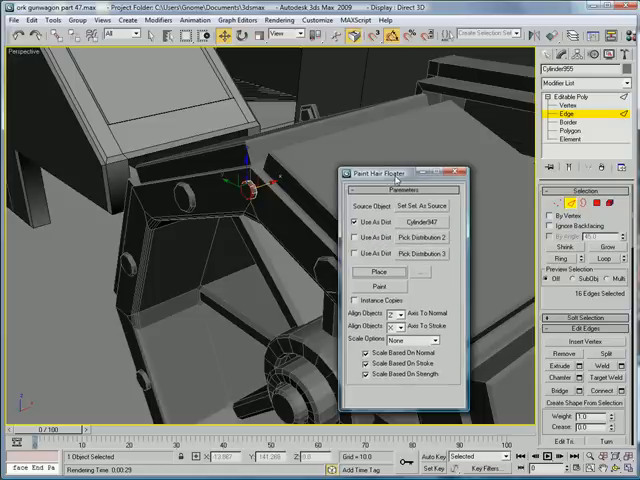
Step: Set the chamfered bolt as paint source and pick wheel parts as distribution surfaces
{"action": "left_click", "coordinate": [572, 114]}
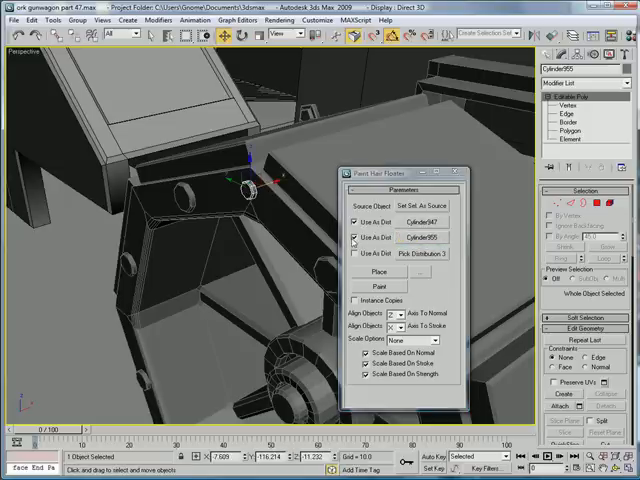
{"action": "left_click", "coordinate": [356, 236]}
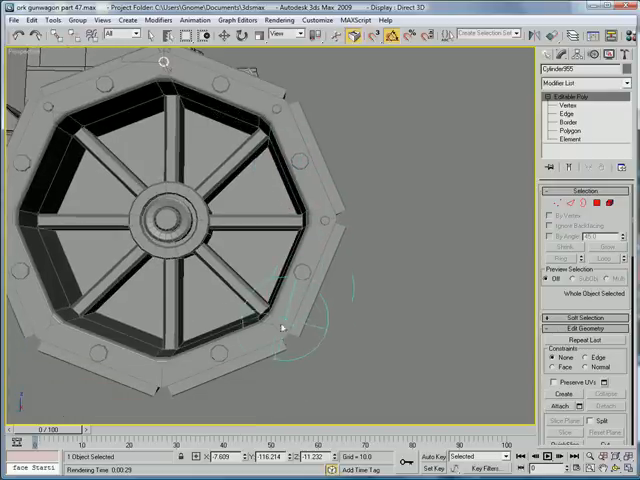
{"action": "mouse_move", "coordinate": [56, 332]}
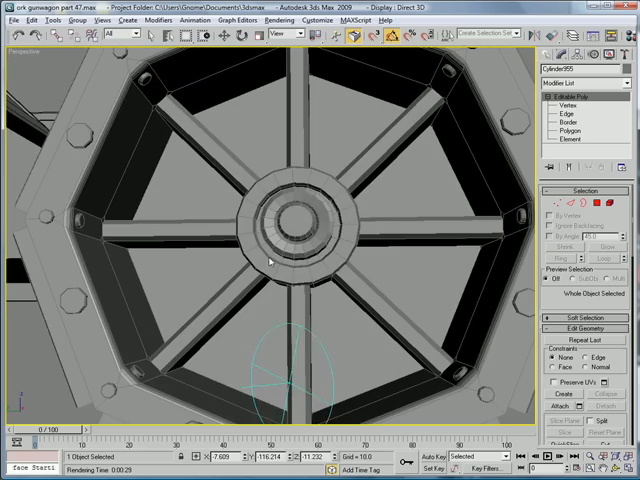
Step: Paint bolts around the wheel hub and onto a rim segment
{"action": "left_click_drag", "start_coordinate": [280, 260], "coordinate": [310, 304]}
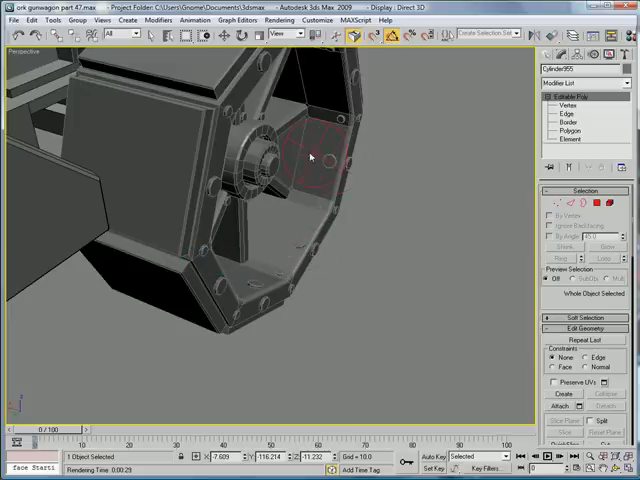
{"action": "left_click_drag", "start_coordinate": [310, 156], "coordinate": [316, 270]}
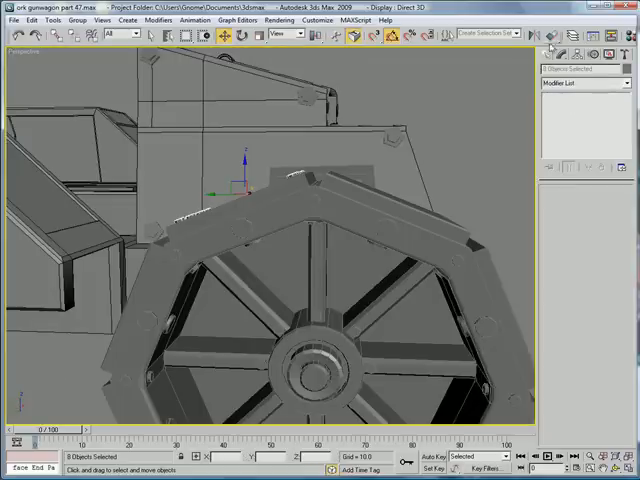
Step: Align the rim bolts' pivot to the wheel centre and rotate-clone a copy to the next segment
{"action": "left_click", "coordinate": [560, 56]}
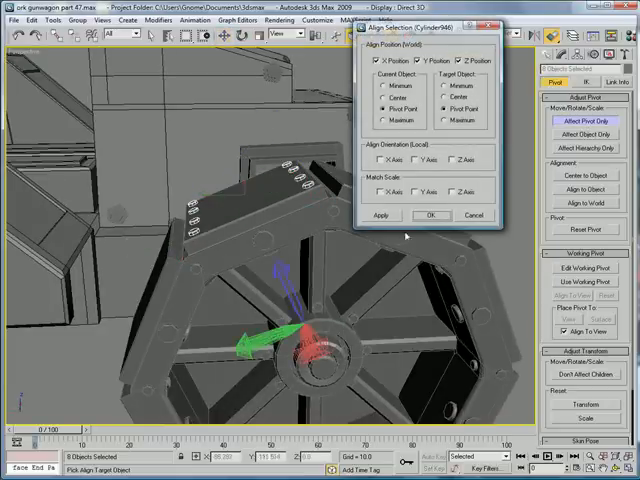
{"action": "left_click", "coordinate": [430, 216]}
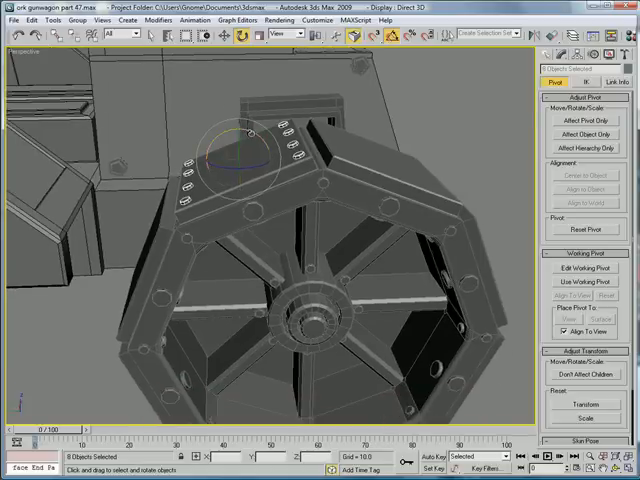
{"action": "left_click_drag", "start_coordinate": [232, 156], "coordinate": [270, 120]}
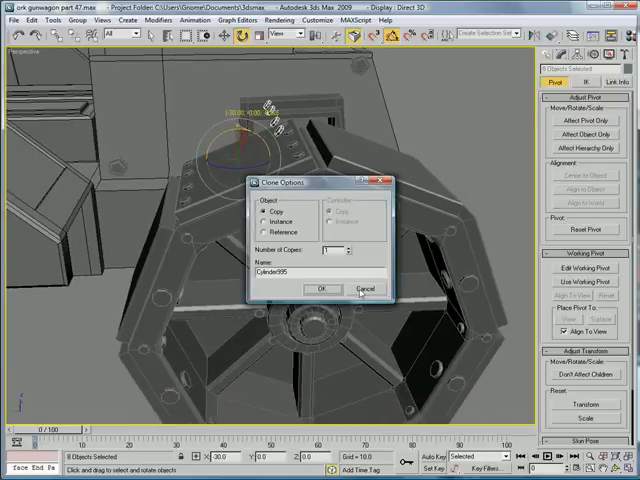
{"action": "left_click", "coordinate": [320, 288]}
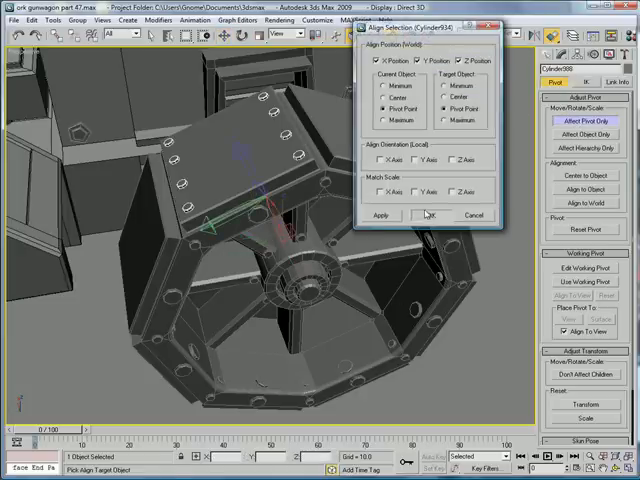
Step: Realign the pivot and rotate-clone further bolt copies around the remaining tire segments
{"action": "left_click", "coordinate": [426, 216]}
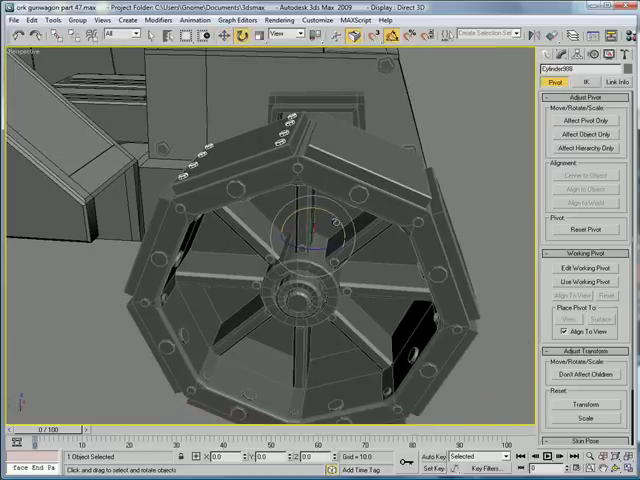
{"action": "left_click_drag", "start_coordinate": [320, 216], "coordinate": [316, 210]}
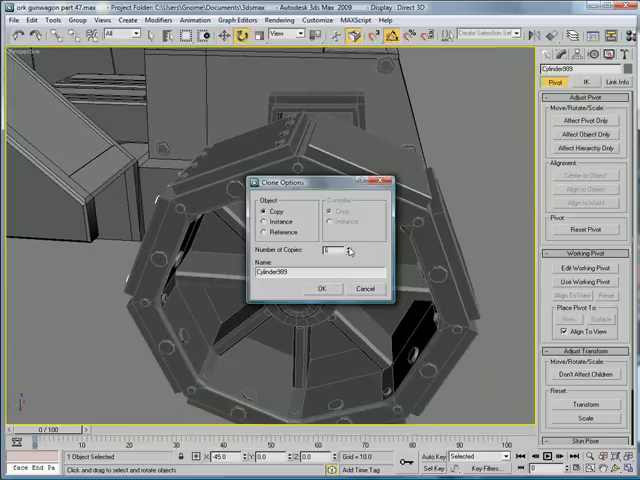
{"action": "left_click", "coordinate": [320, 288]}
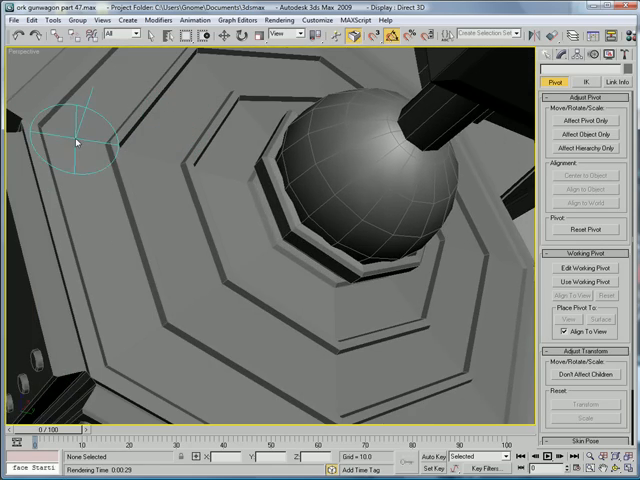
{"action": "left_click_drag", "start_coordinate": [76, 144], "coordinate": [56, 290]}
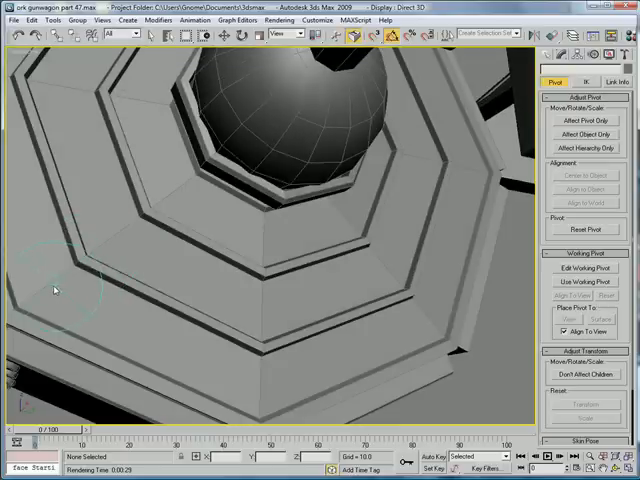